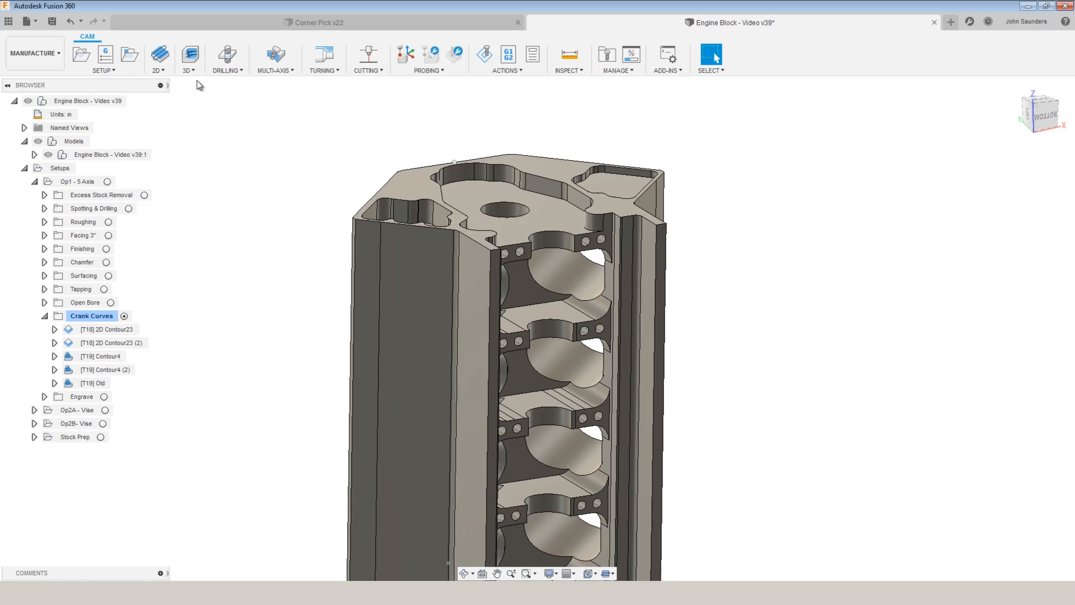
# Start a new 3D Contour toolpath with multi-axis tilting turned on.
pyautogui.click(189, 52)
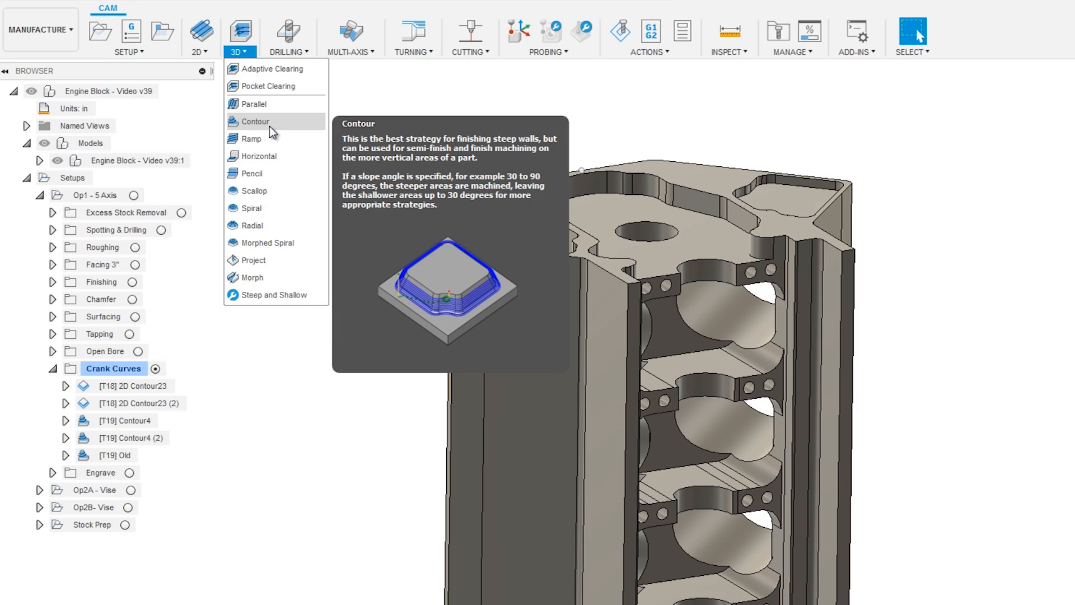
pyautogui.click(255, 121)
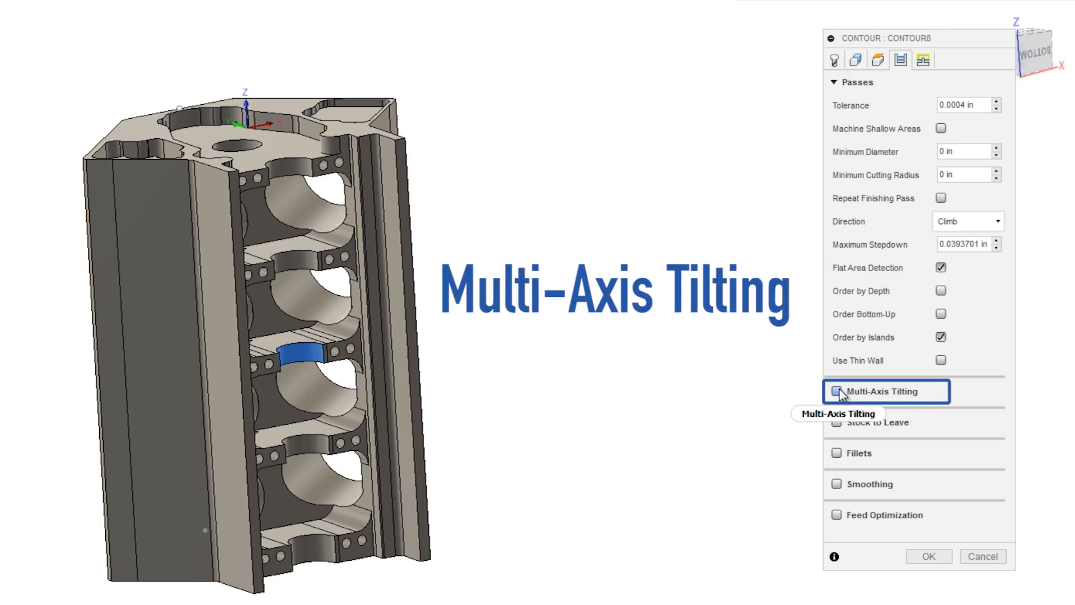
pyautogui.click(834, 392)
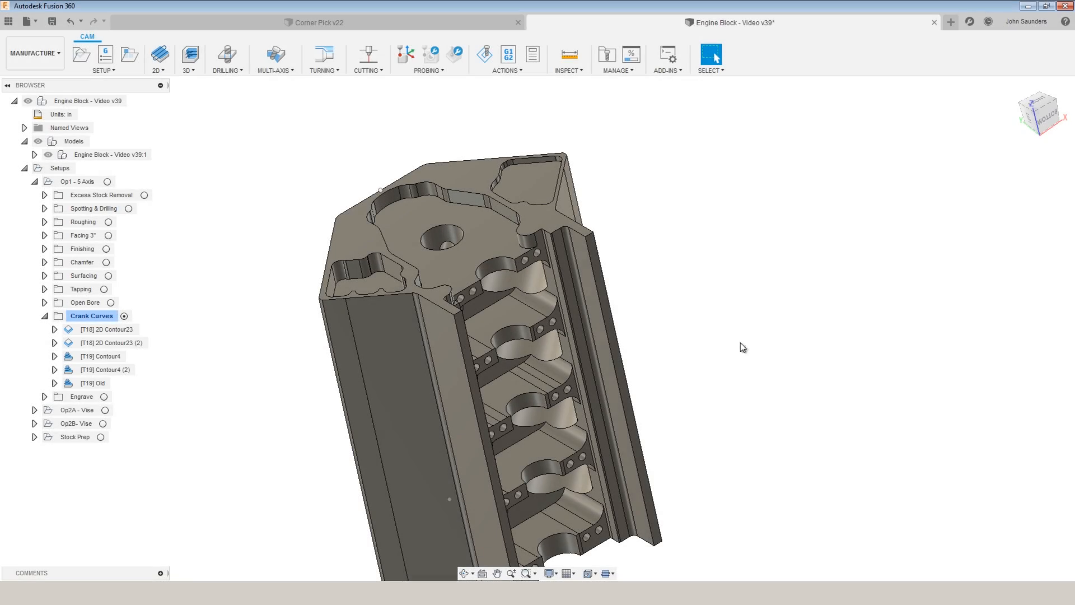
# Select the curved crank bearing face and the Op1 - 5 Axis setup in the browser.
pyautogui.click(93, 329)
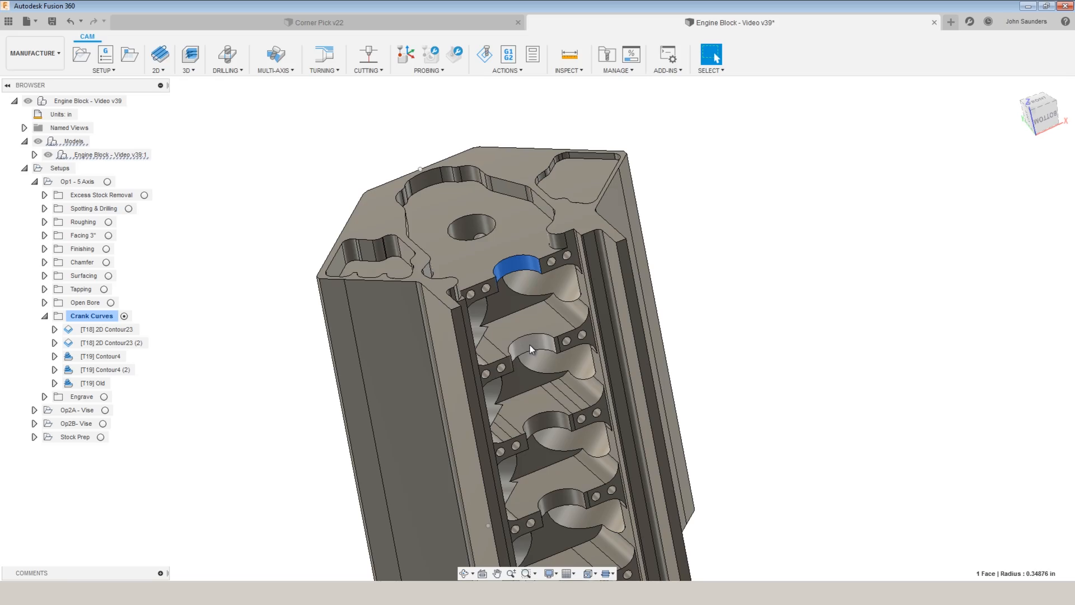
pyautogui.click(76, 182)
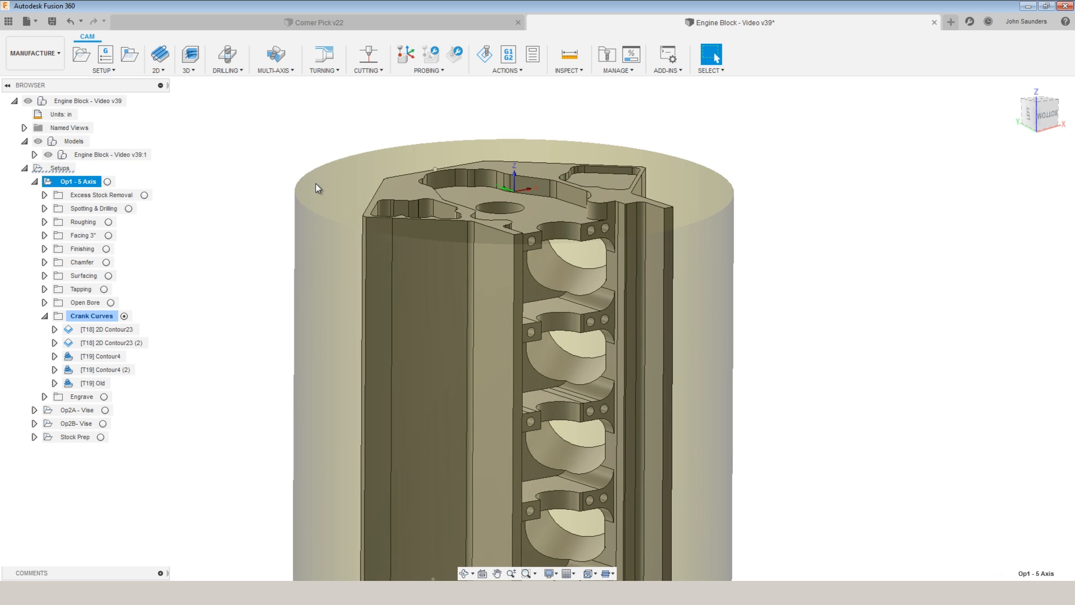
pyautogui.click(89, 356)
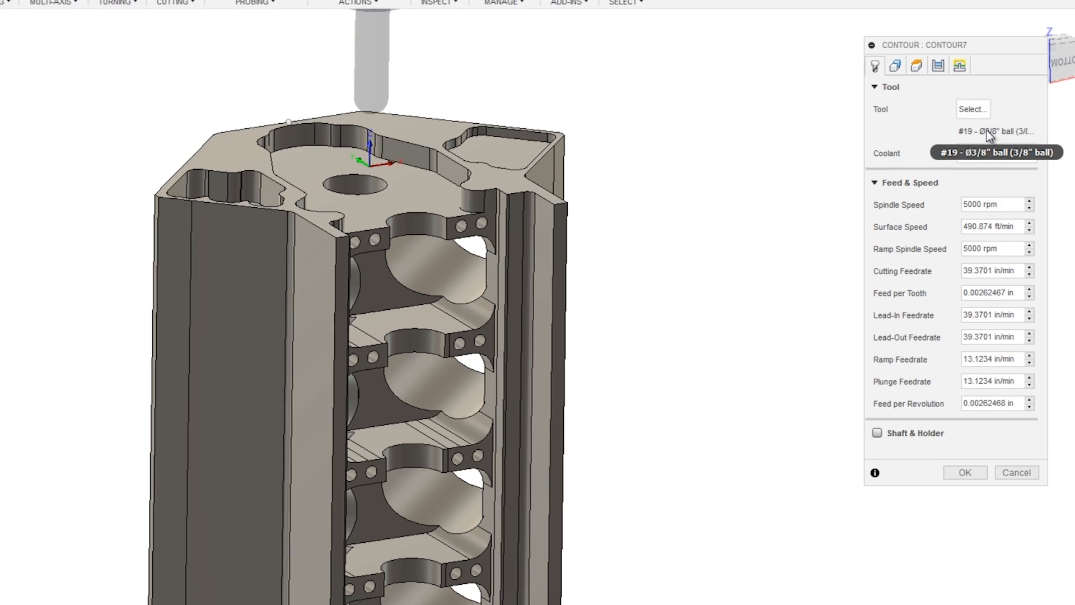
# Choose the 3/8-inch ball end mill and pick the crank bearing face as the touch surface.
pyautogui.click(856, 72)
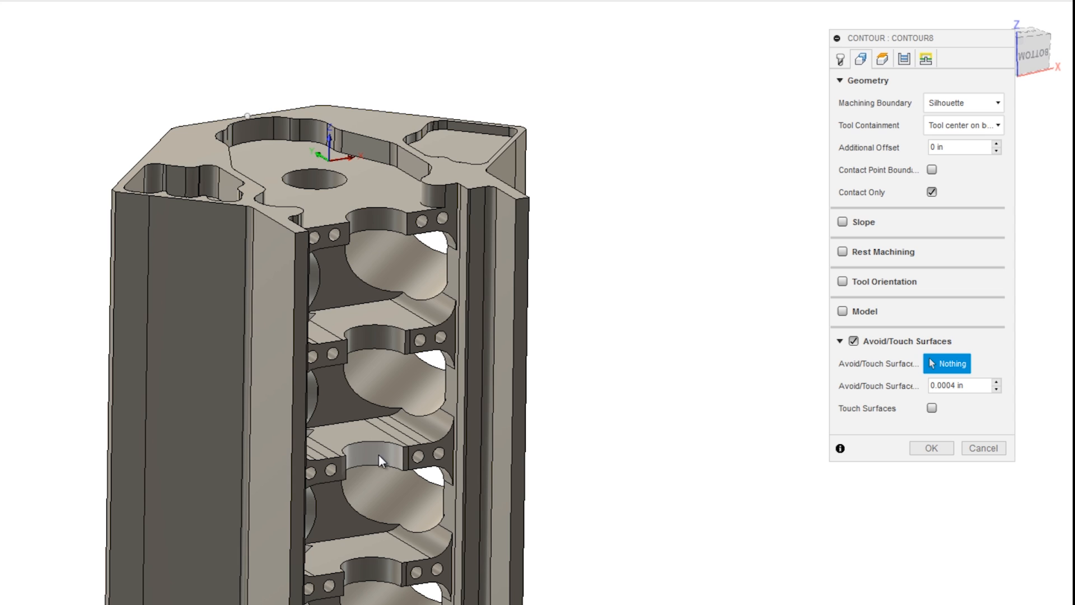
pyautogui.click(373, 463)
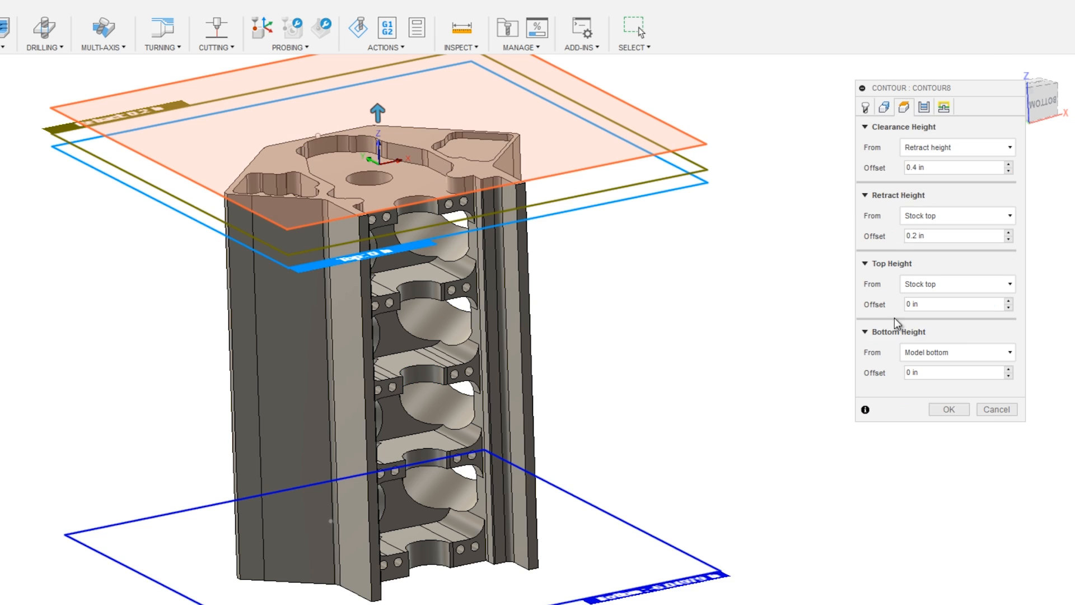
# Set Bottom Height from the crank face's lower edge with offset expression -tool_diameter/2.
pyautogui.click(956, 352)
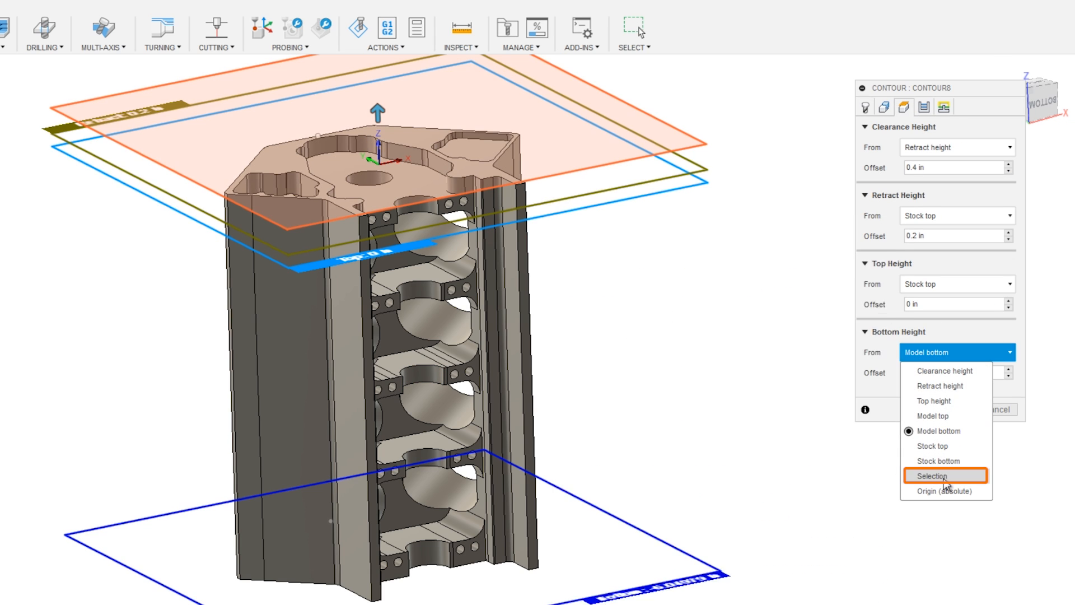
pyautogui.click(934, 476)
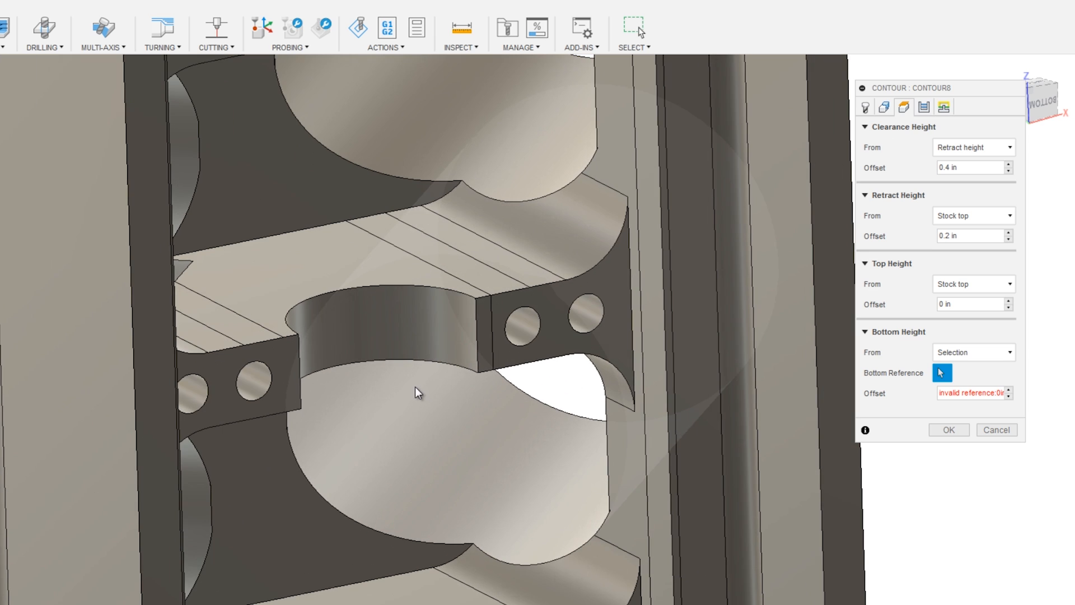
pyautogui.click(430, 377)
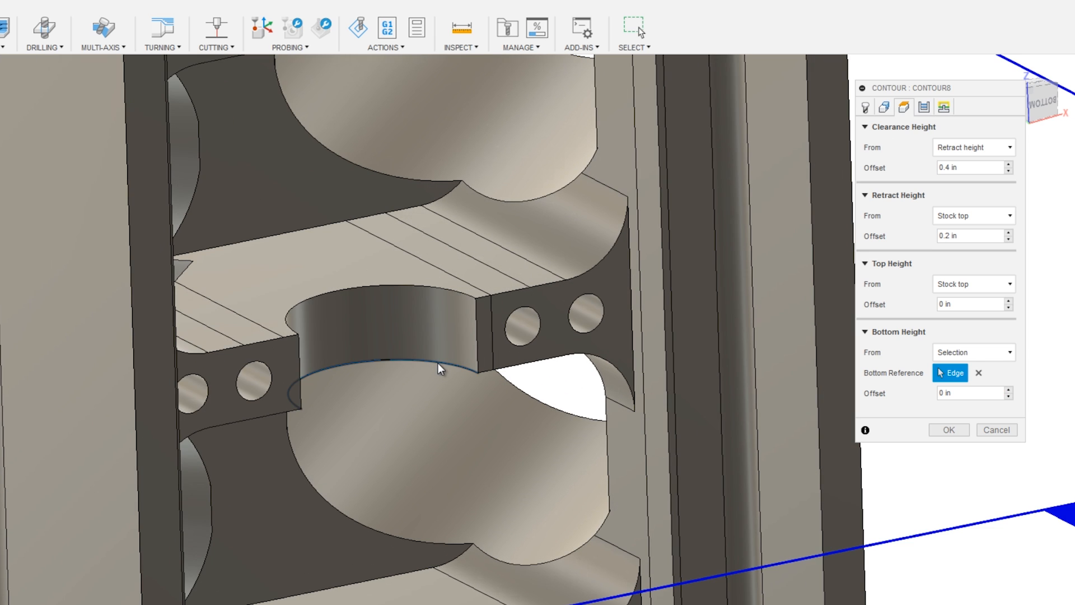
pyautogui.rightClick(969, 393)
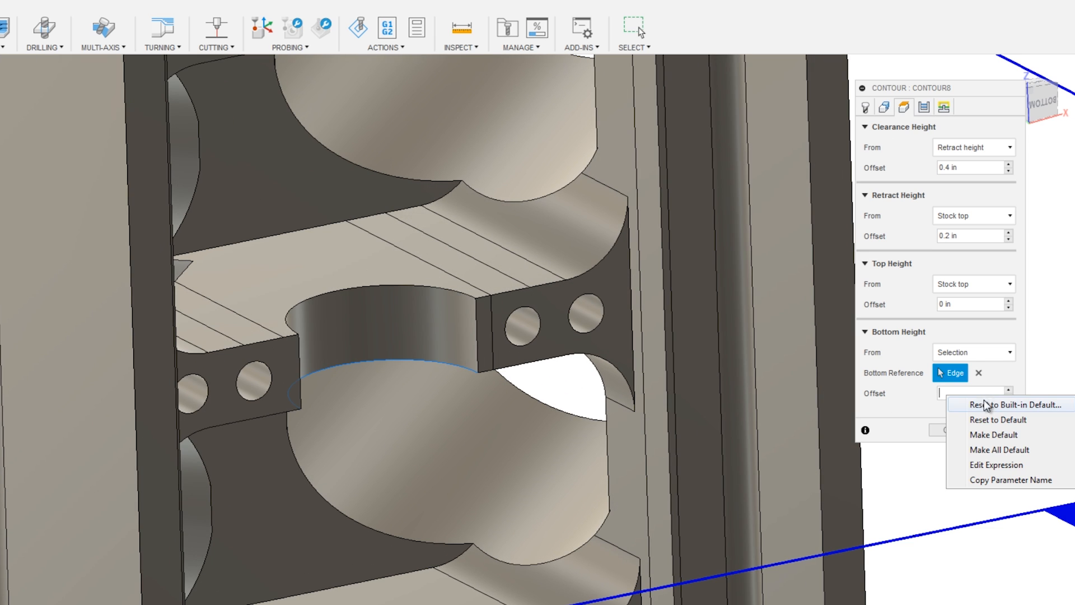
pyautogui.click(1003, 465)
pyautogui.write('-tool_diameter/')
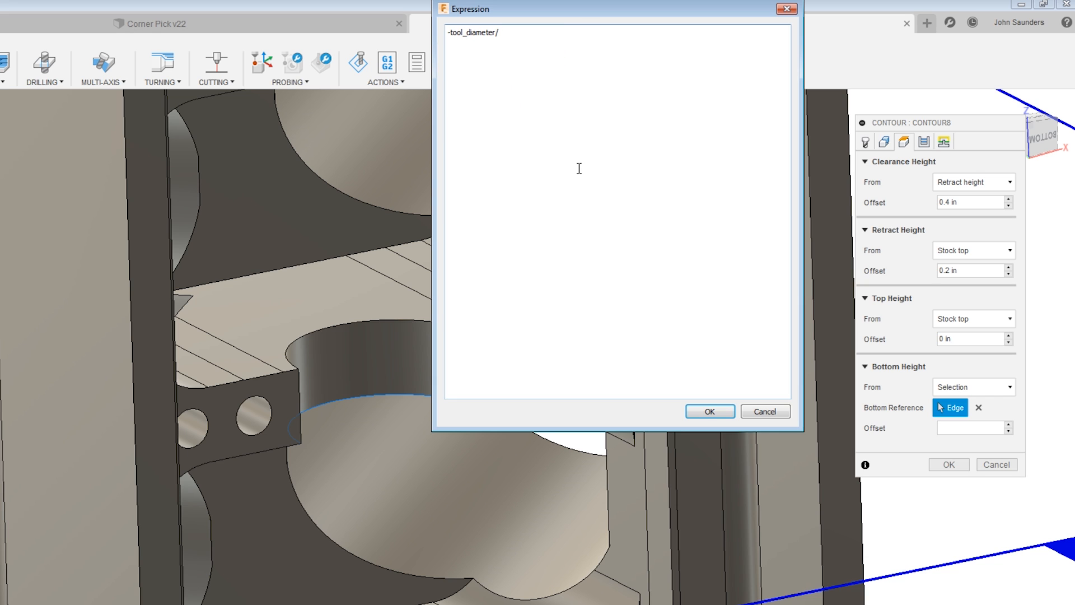
pyautogui.click(710, 411)
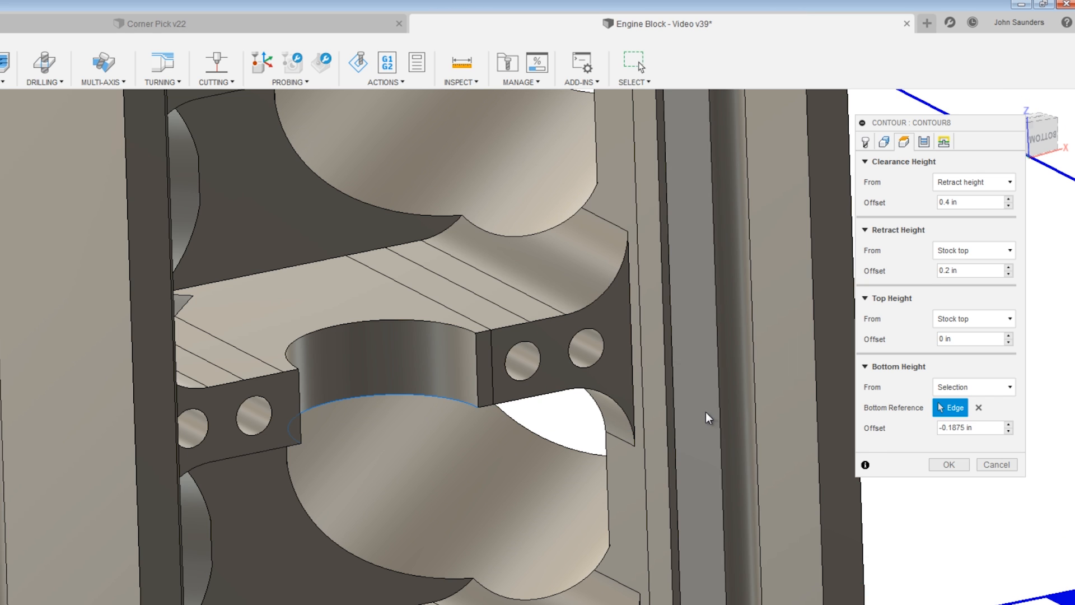
pyautogui.click(950, 464)
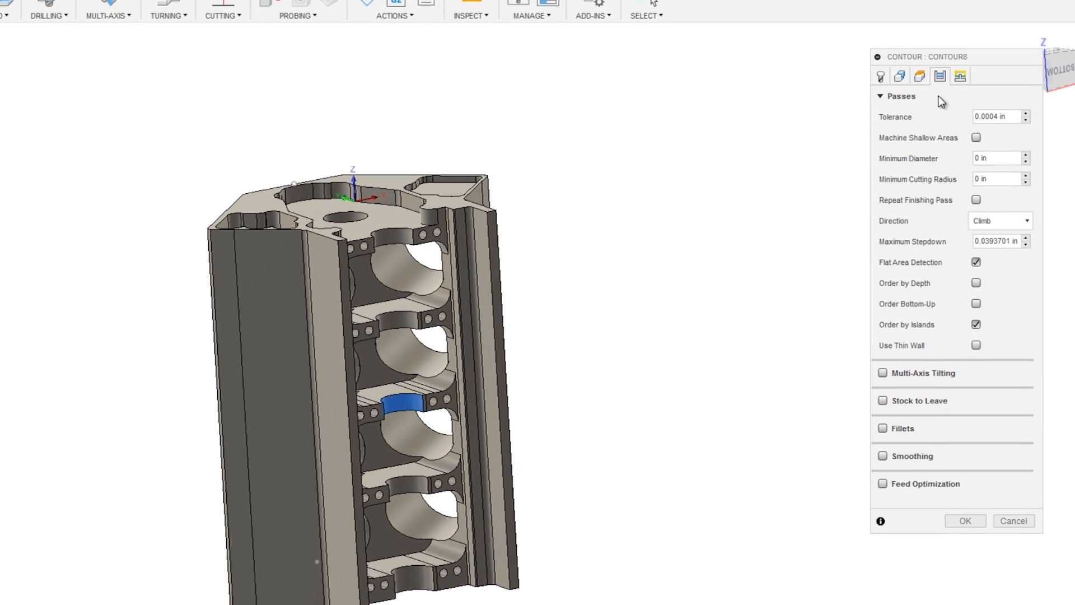
# Enable Multi-Axis Tilting with Maximum Tilt 60 degrees and generate the contour toolpath.
pyautogui.click(878, 373)
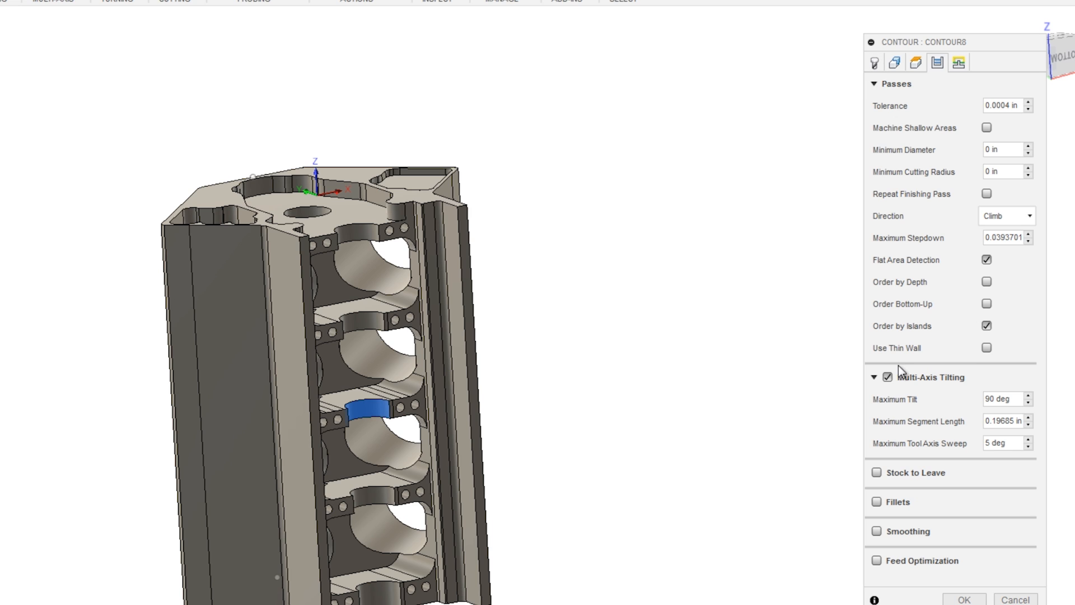
pyautogui.moveTo(888, 132)
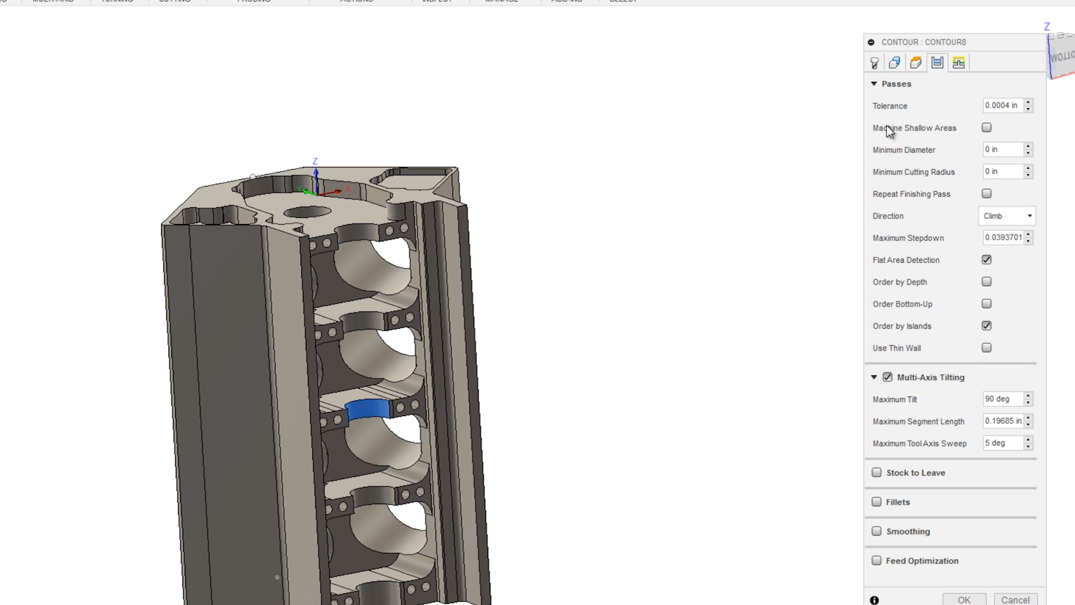
pyautogui.click(875, 60)
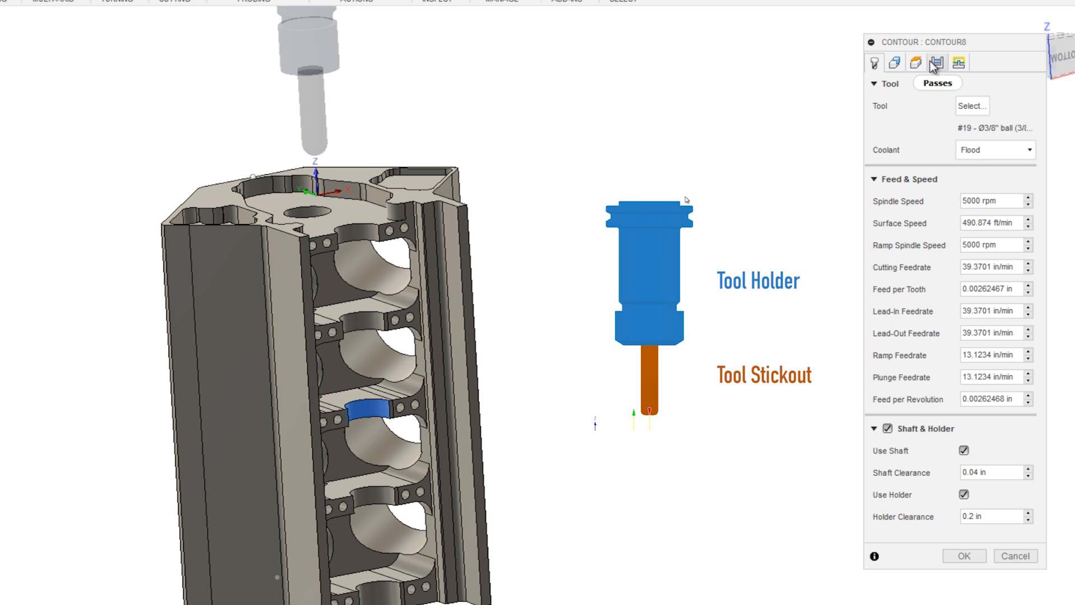
pyautogui.click(933, 62)
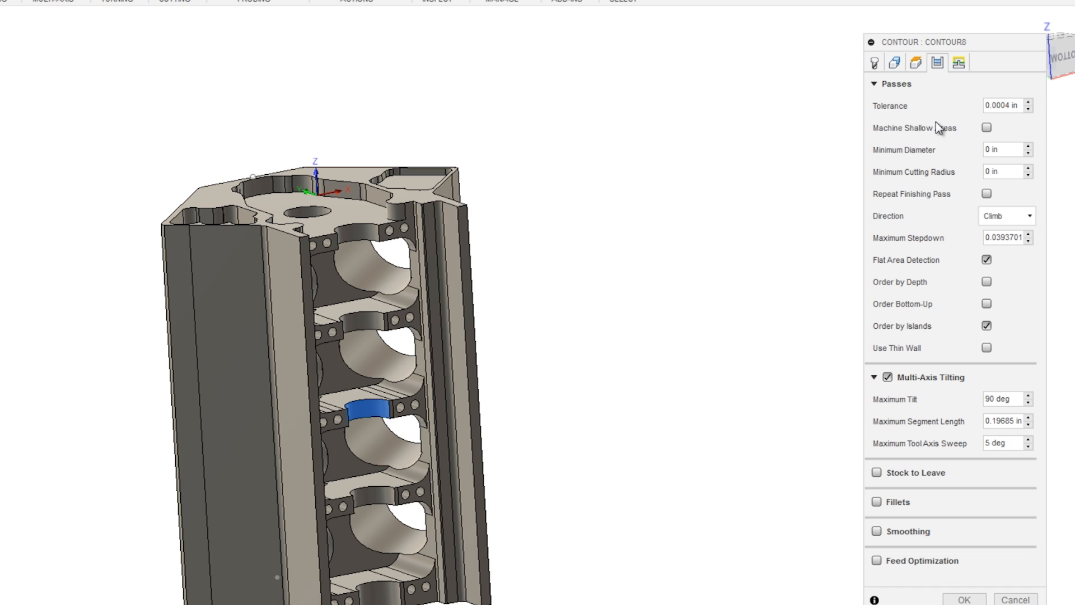
pyautogui.click(1003, 398)
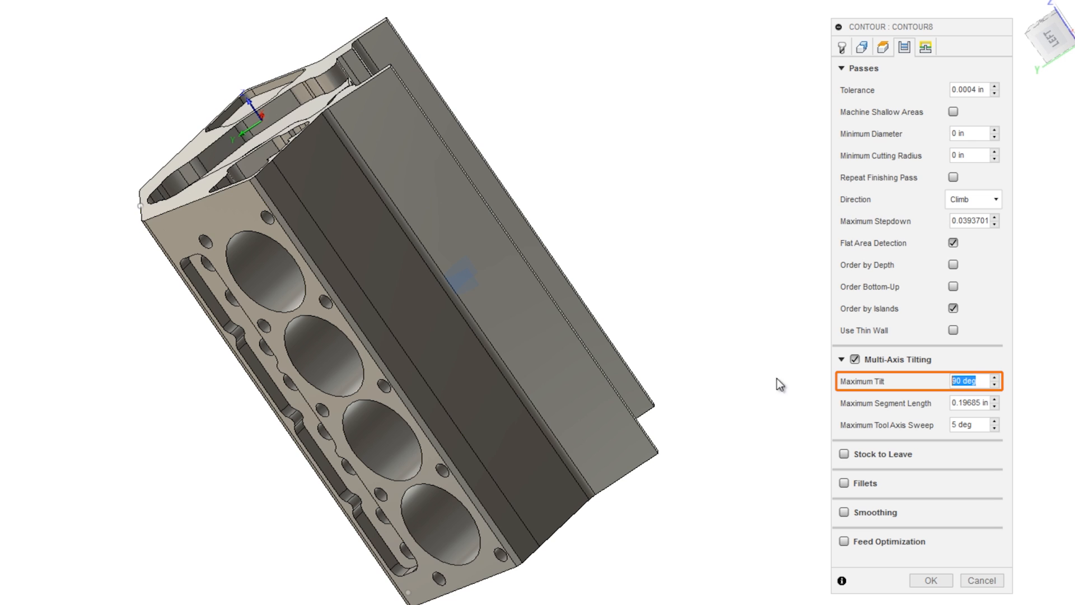
pyautogui.write('60')
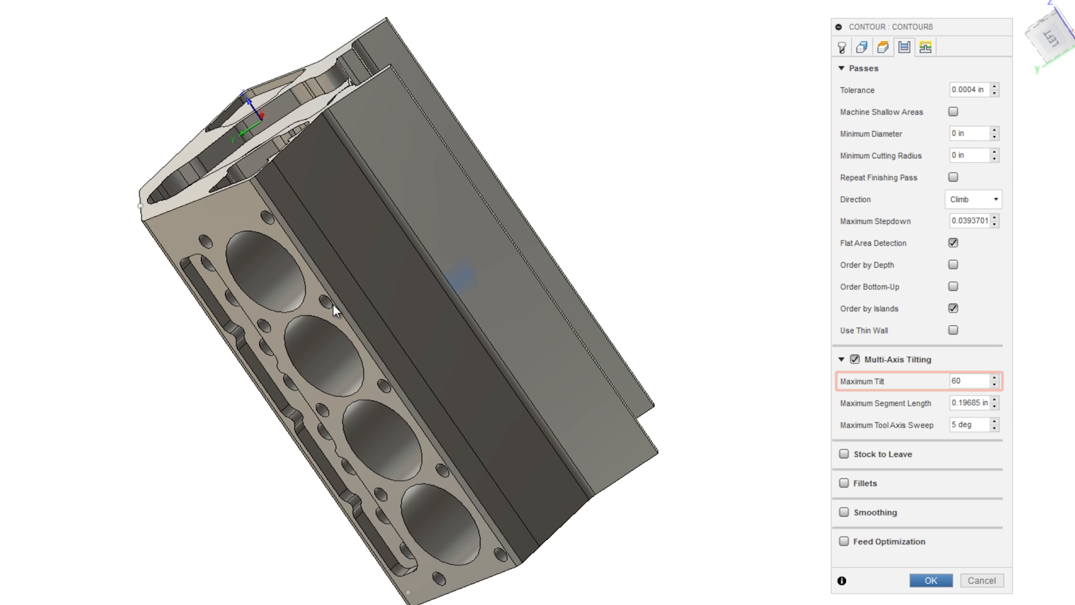
pyautogui.click(928, 580)
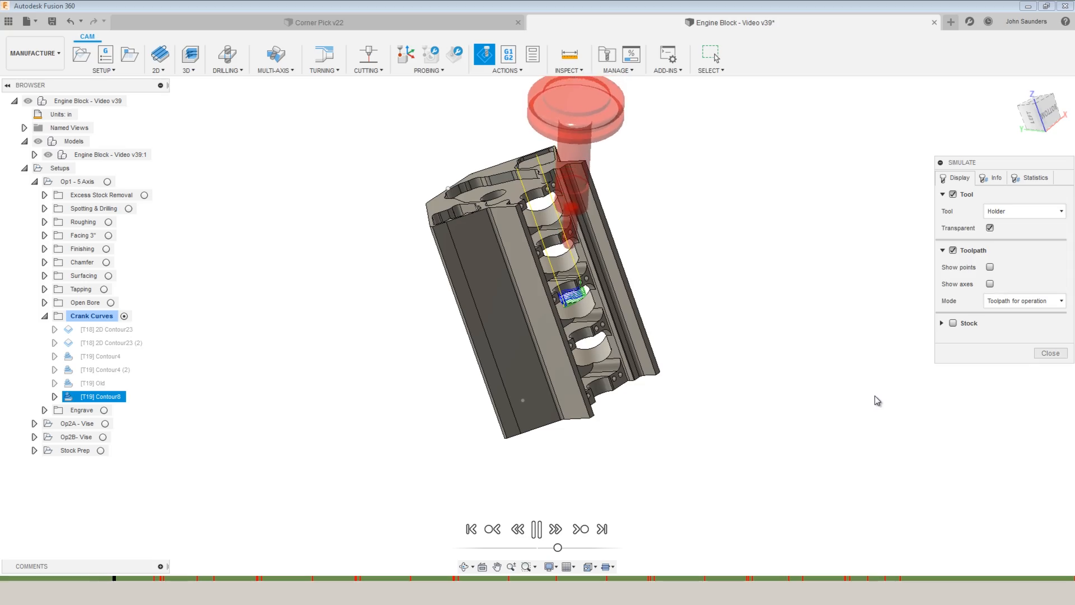
# Switch to the Corner Pick design document.
pyautogui.click(313, 22)
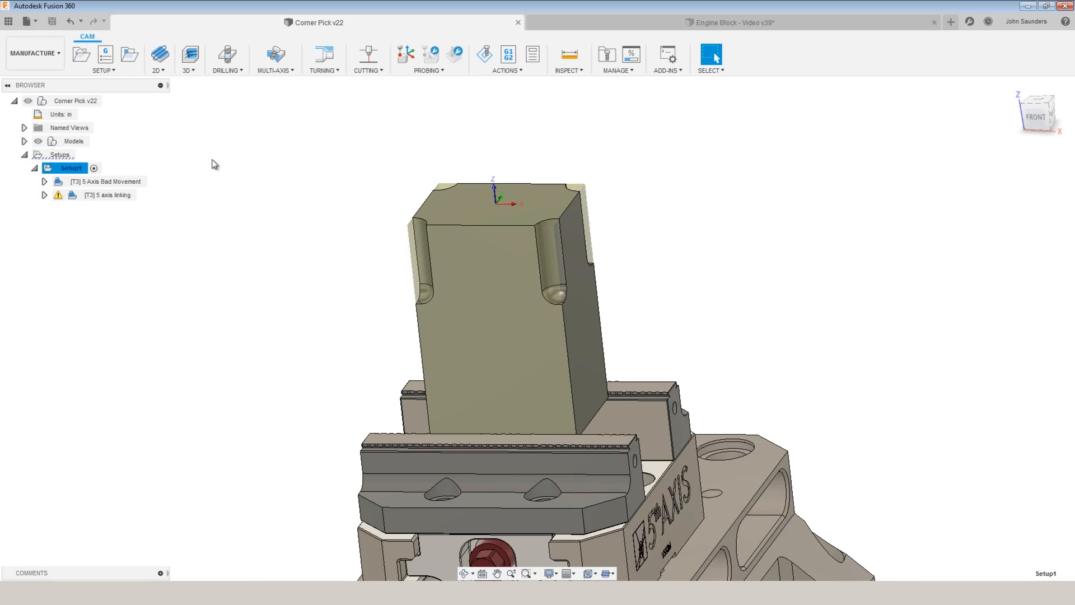
pyautogui.moveTo(114, 185)
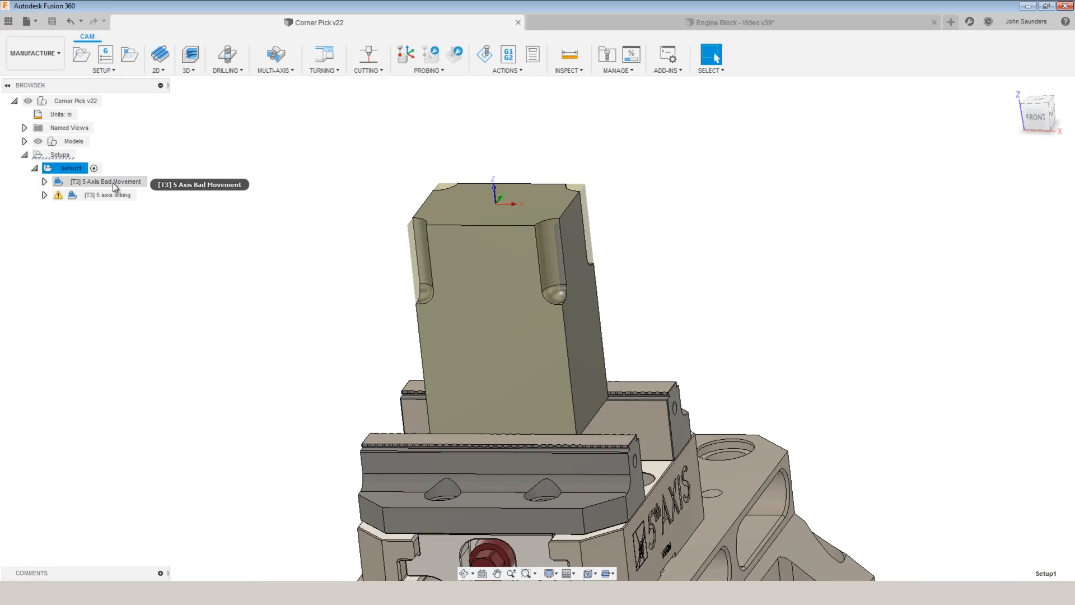
# Select the [T3] 5 Axis Bad Movement toolpath in the browser.
pyautogui.click(106, 182)
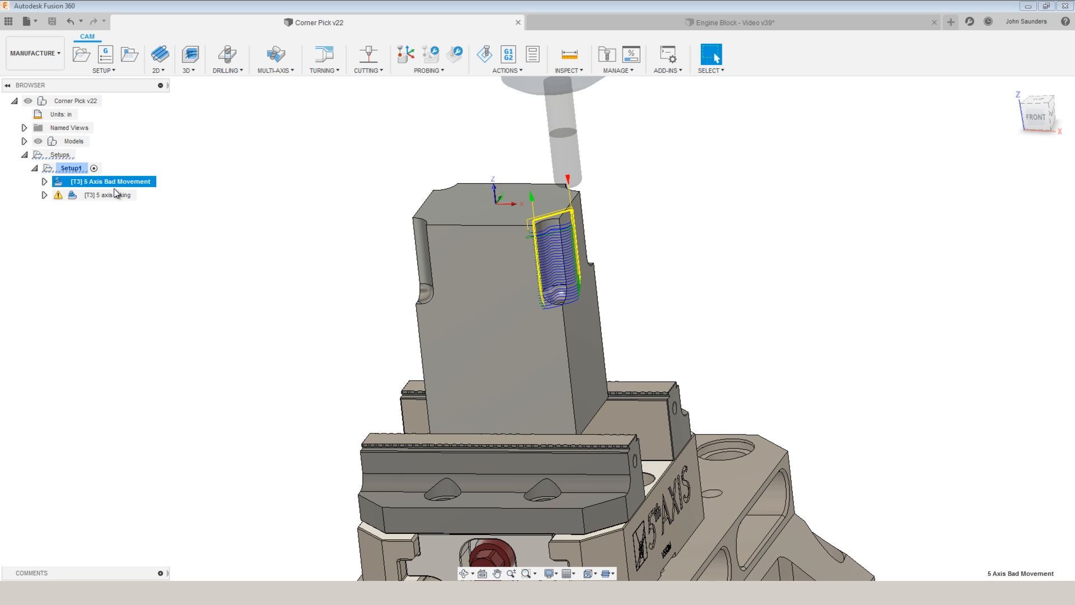
pyautogui.moveTo(184, 193)
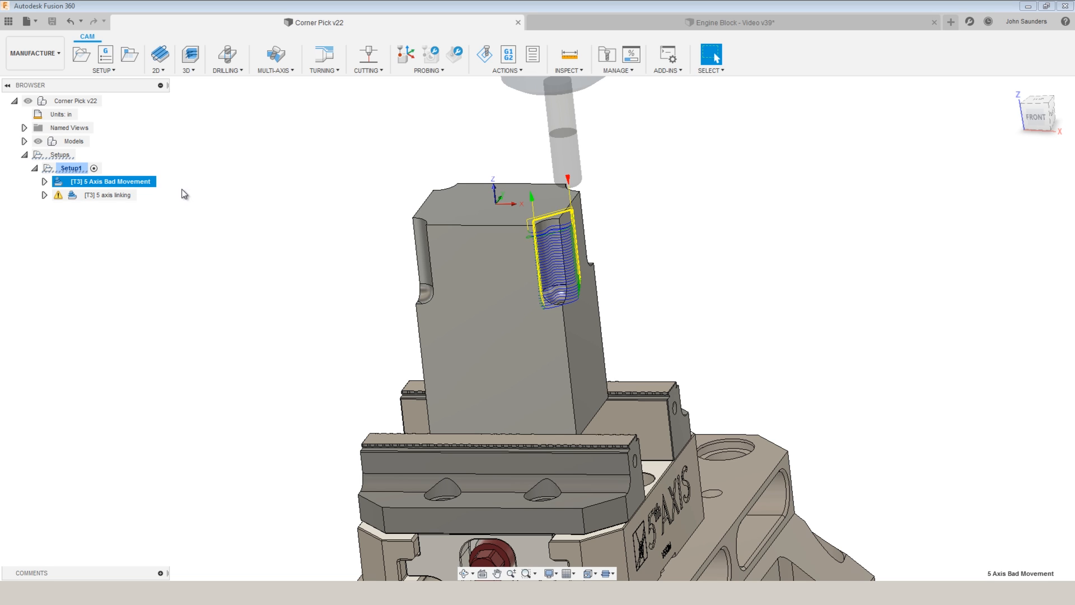
pyautogui.doubleClick(105, 182)
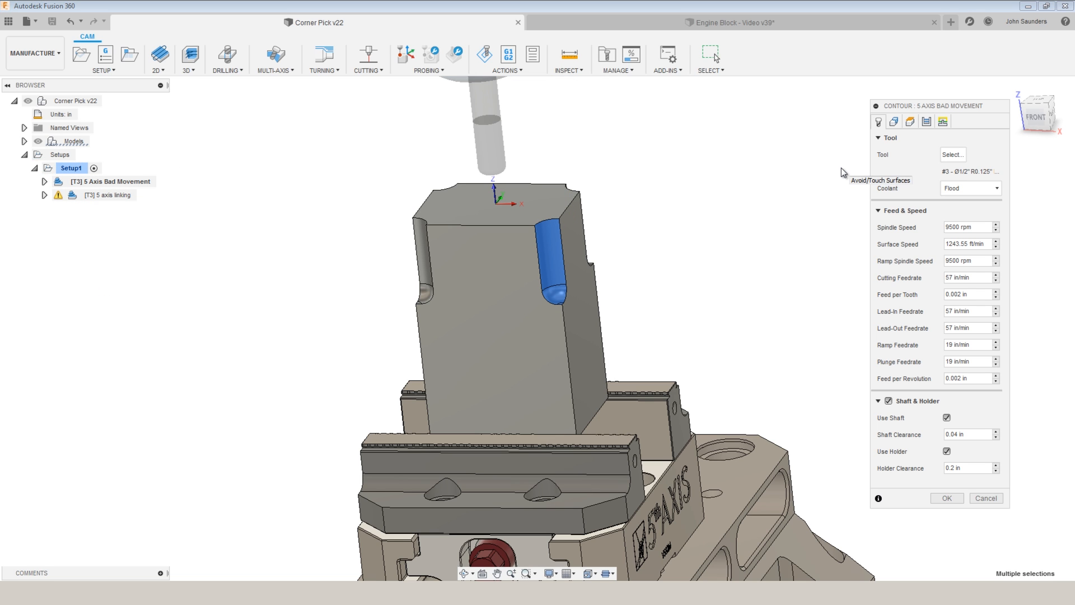
pyautogui.click(893, 121)
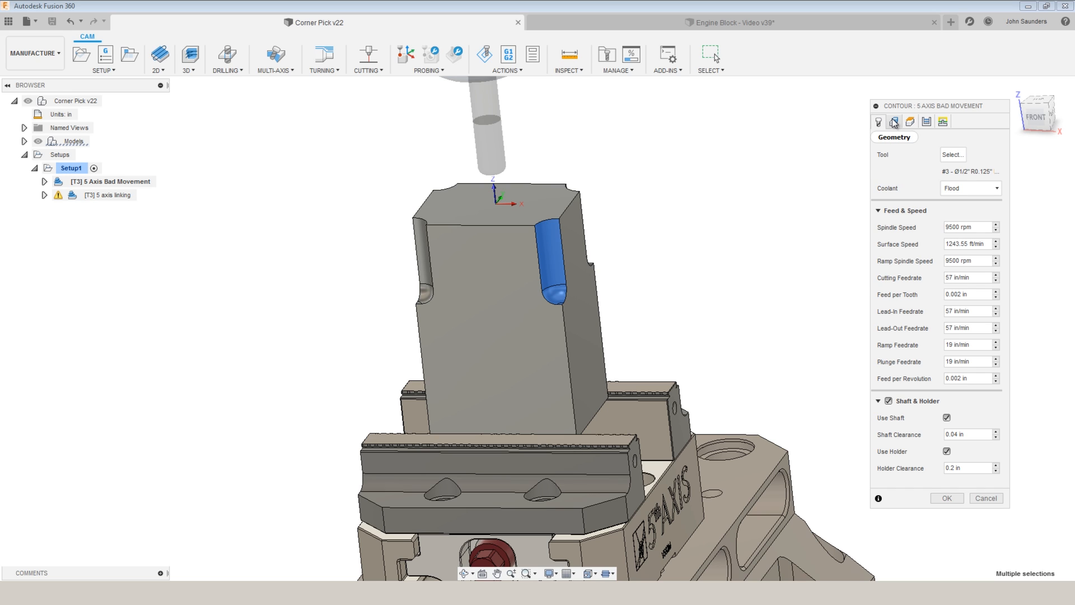
pyautogui.click(943, 121)
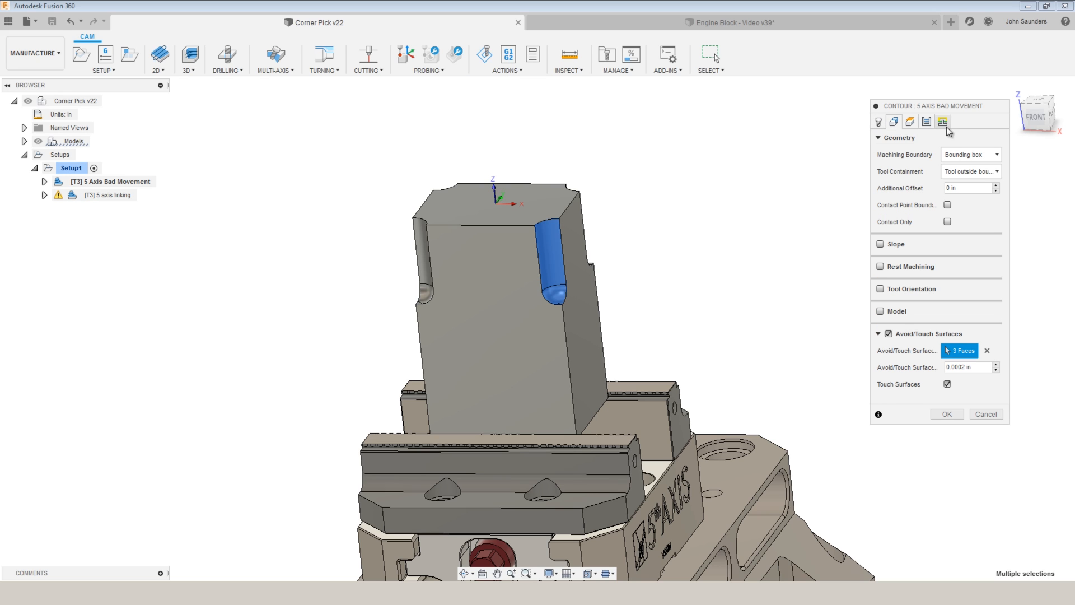
pyautogui.click(926, 121)
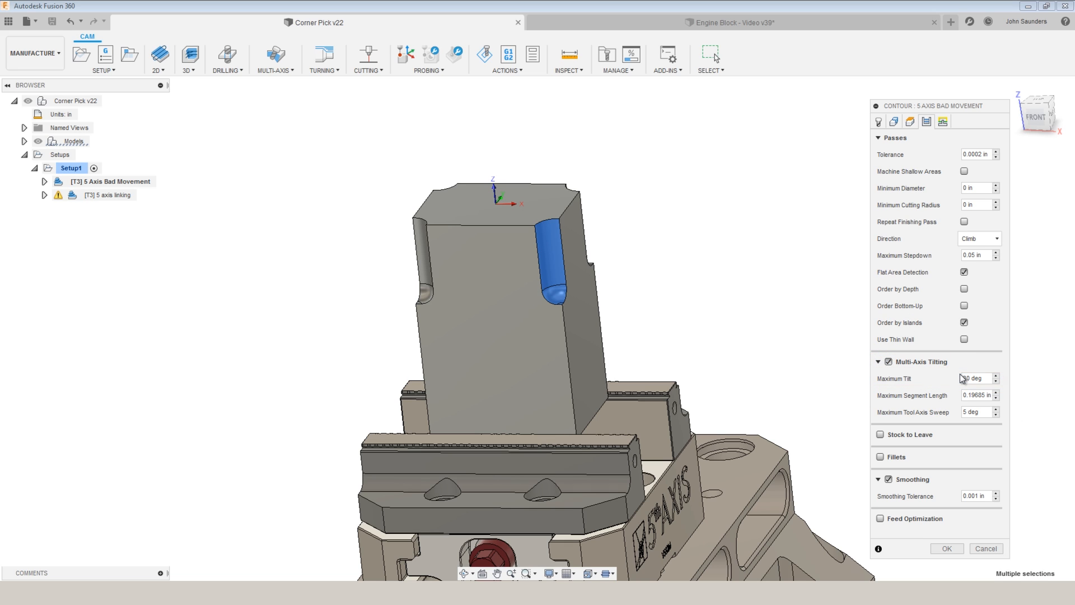
pyautogui.click(878, 121)
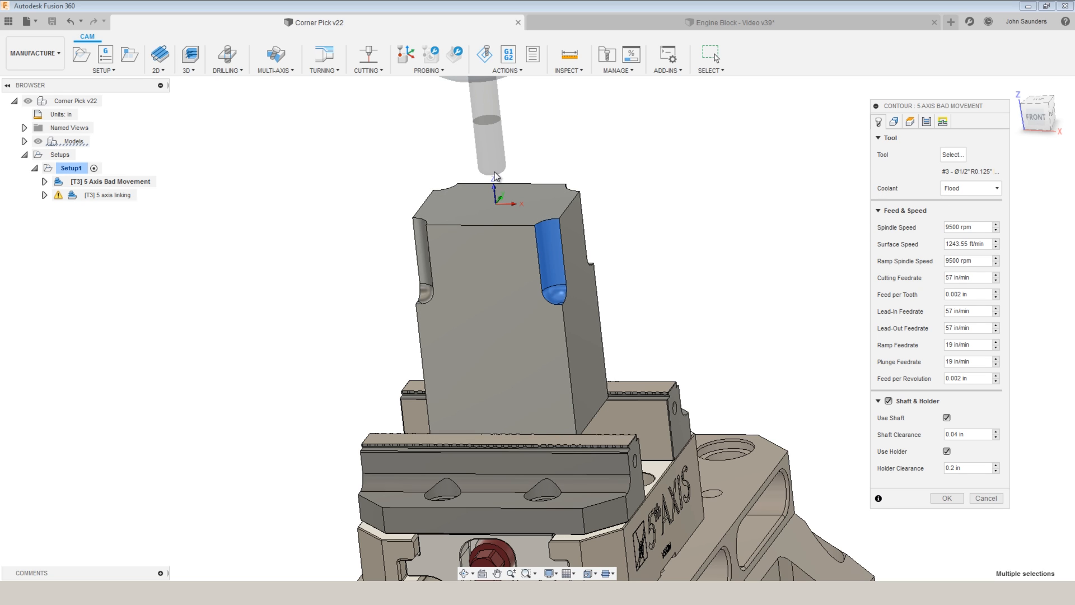
pyautogui.moveTo(602, 175)
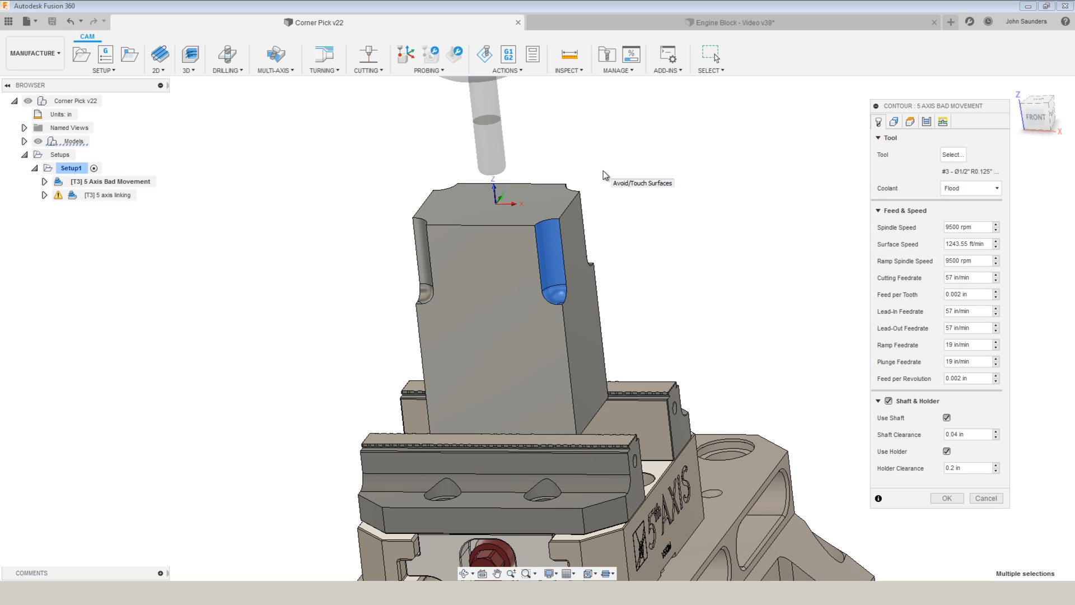
pyautogui.moveTo(589, 188)
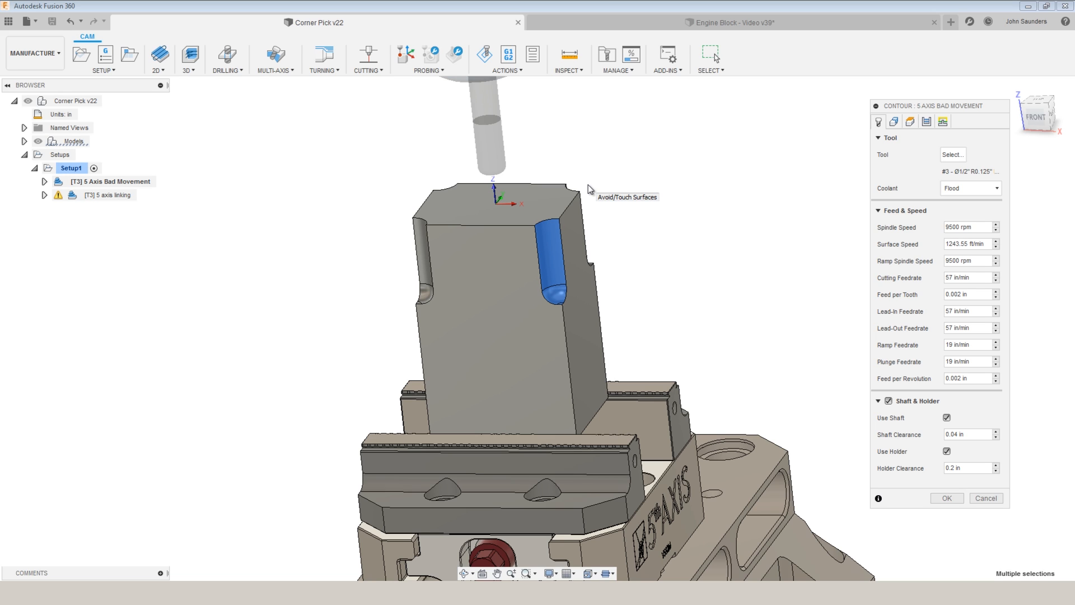
pyautogui.click(925, 121)
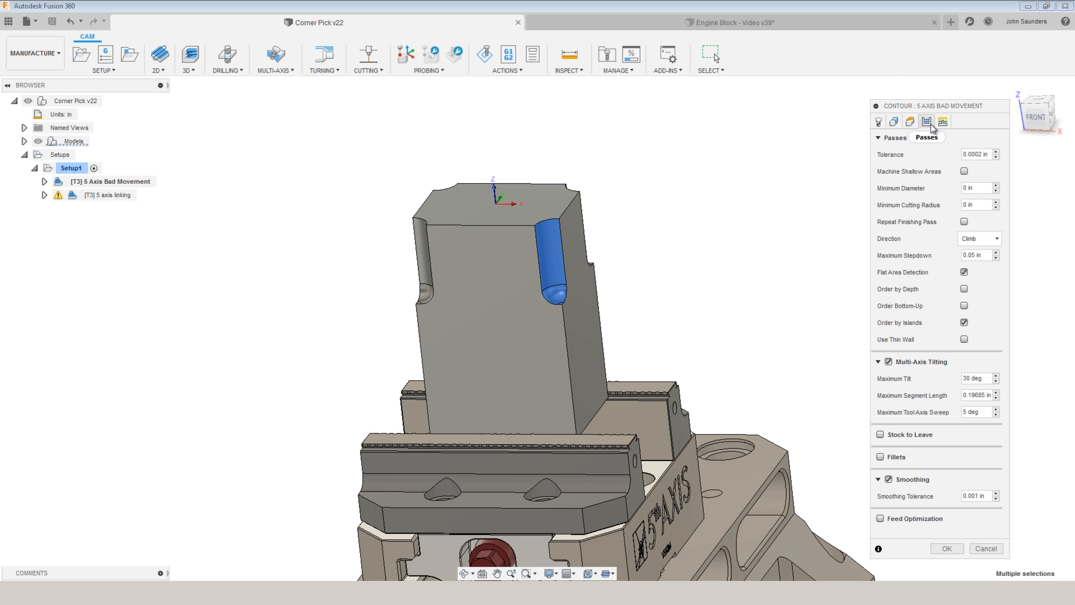
pyautogui.click(962, 549)
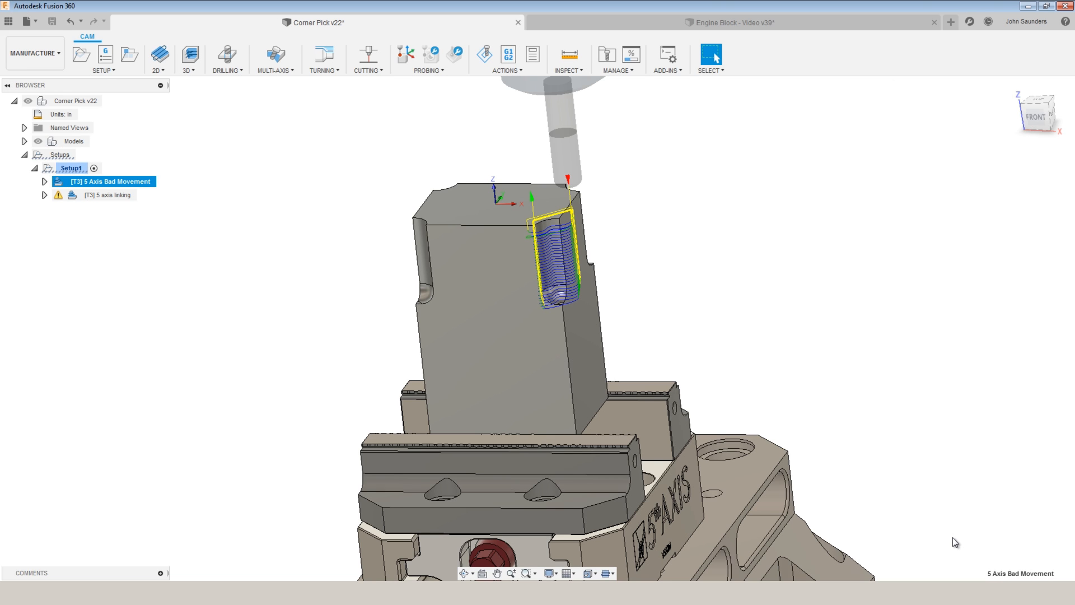
# Select the 5 axis linking contour operation for editing.
pyautogui.click(486, 54)
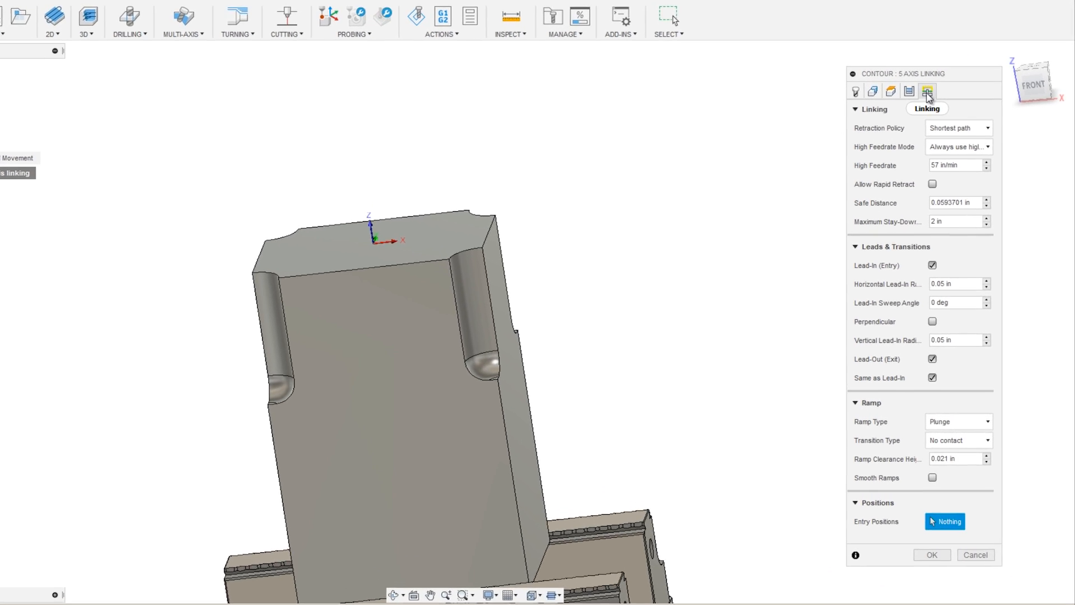
pyautogui.click(883, 52)
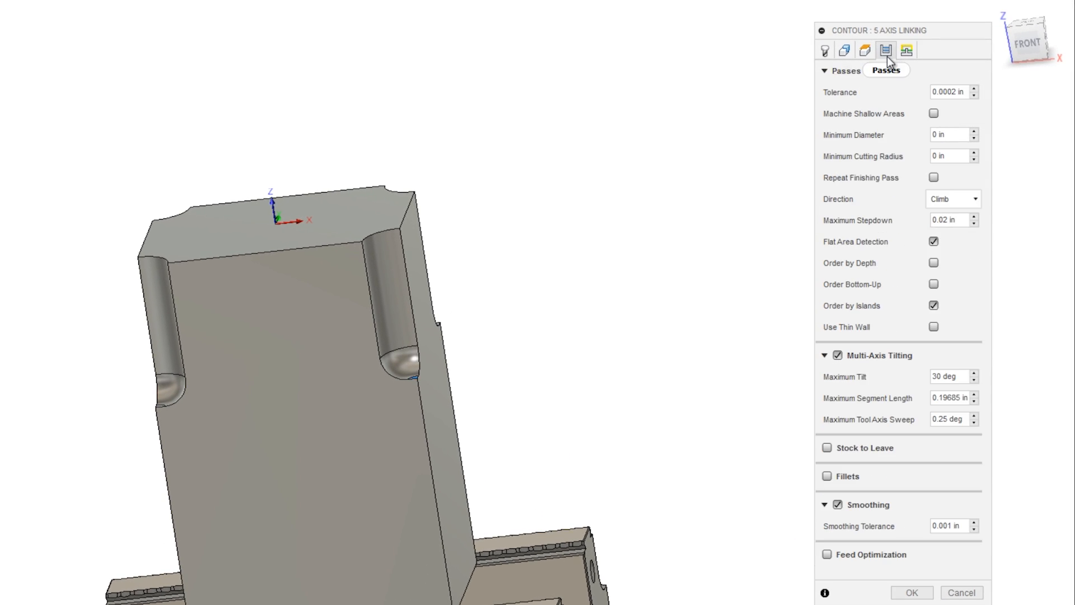
pyautogui.click(906, 50)
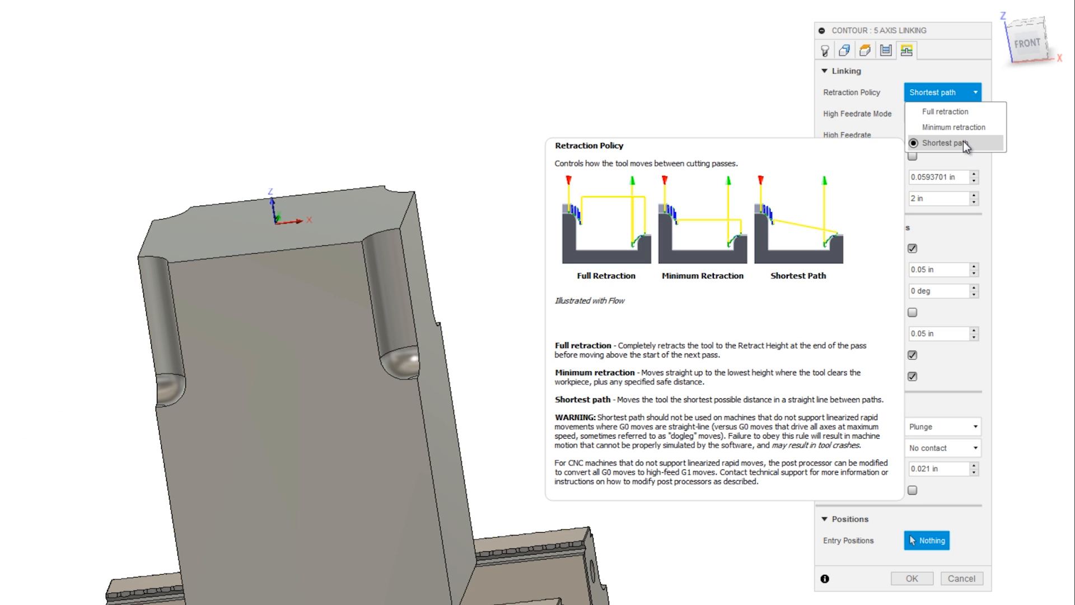
pyautogui.click(945, 143)
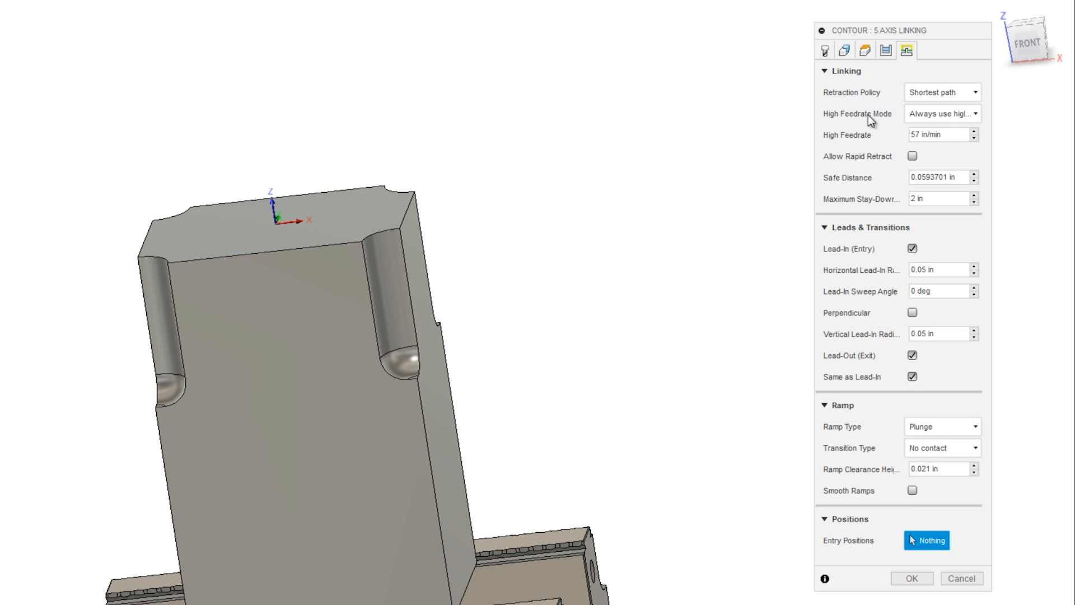
pyautogui.click(943, 114)
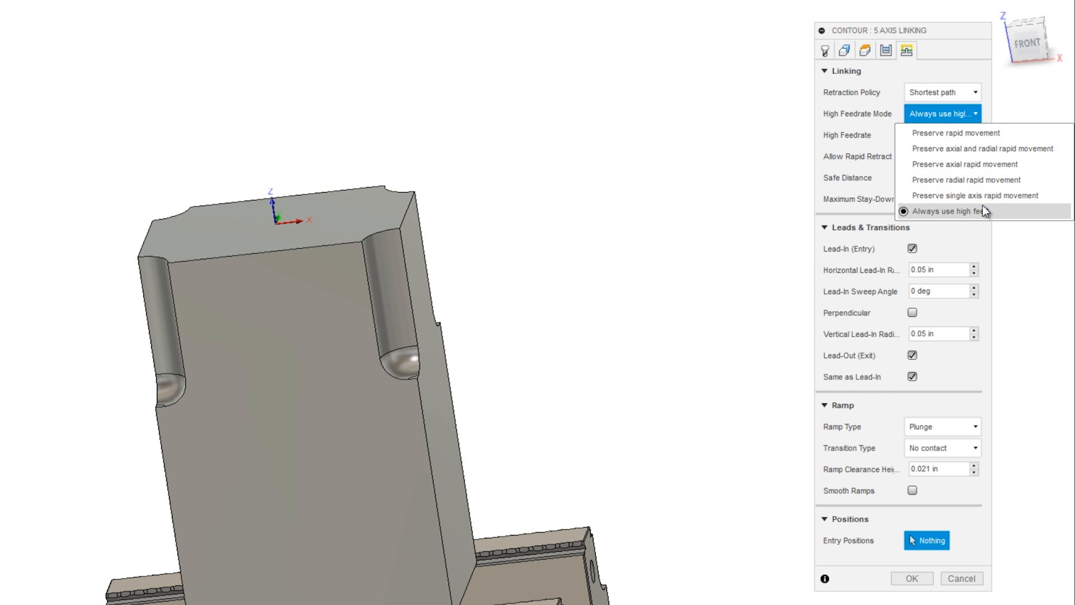
pyautogui.moveTo(999, 208)
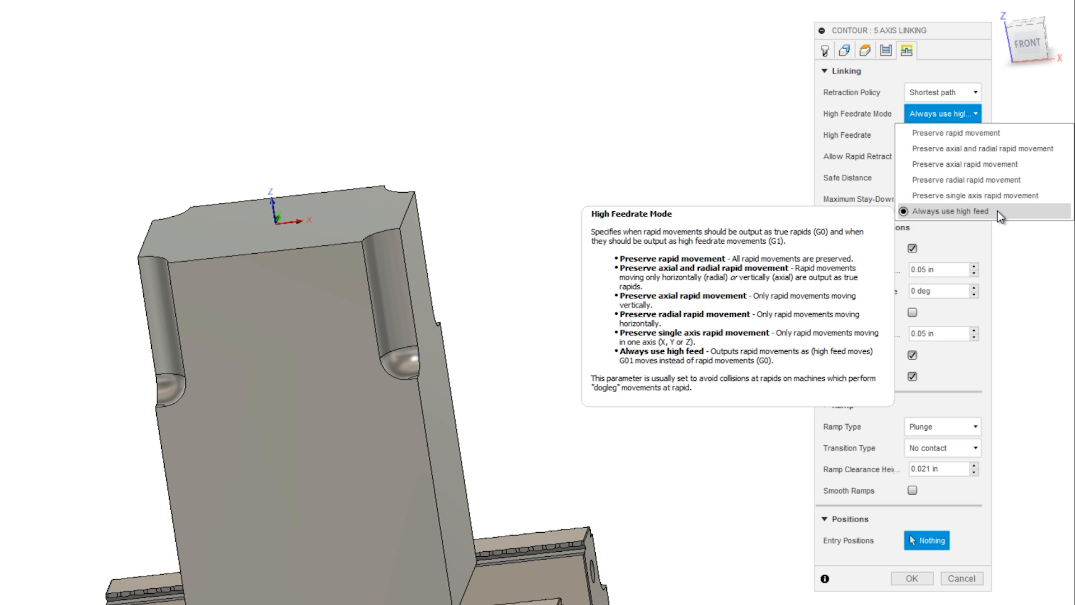
pyautogui.click(954, 212)
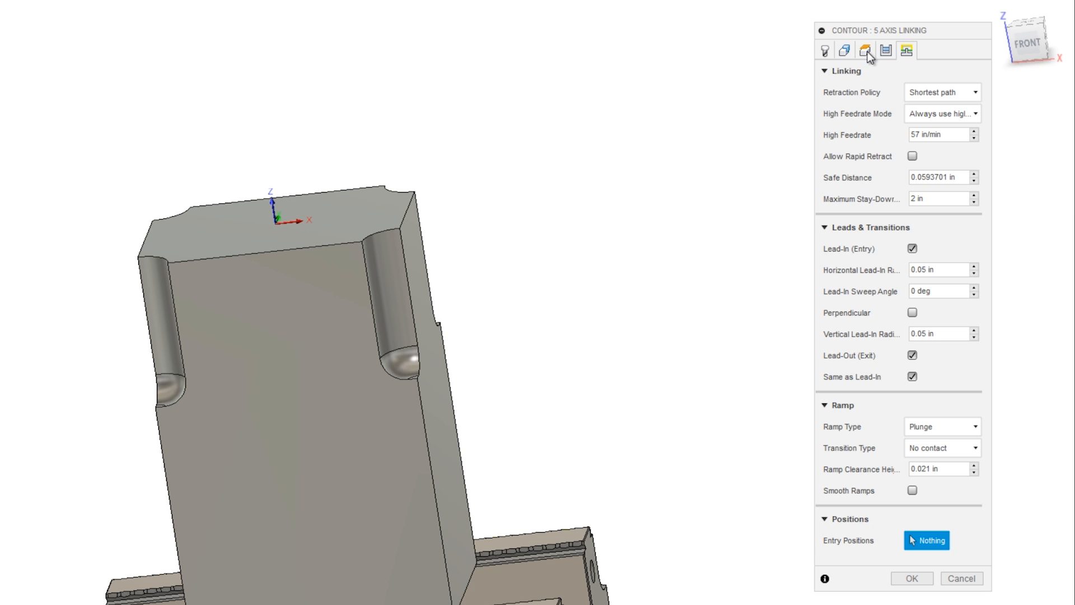
# Confirm Maximum Tool Axis Sweep 0.25 deg on Passes and accept the 5 Axis Linking edits.
pyautogui.click(885, 52)
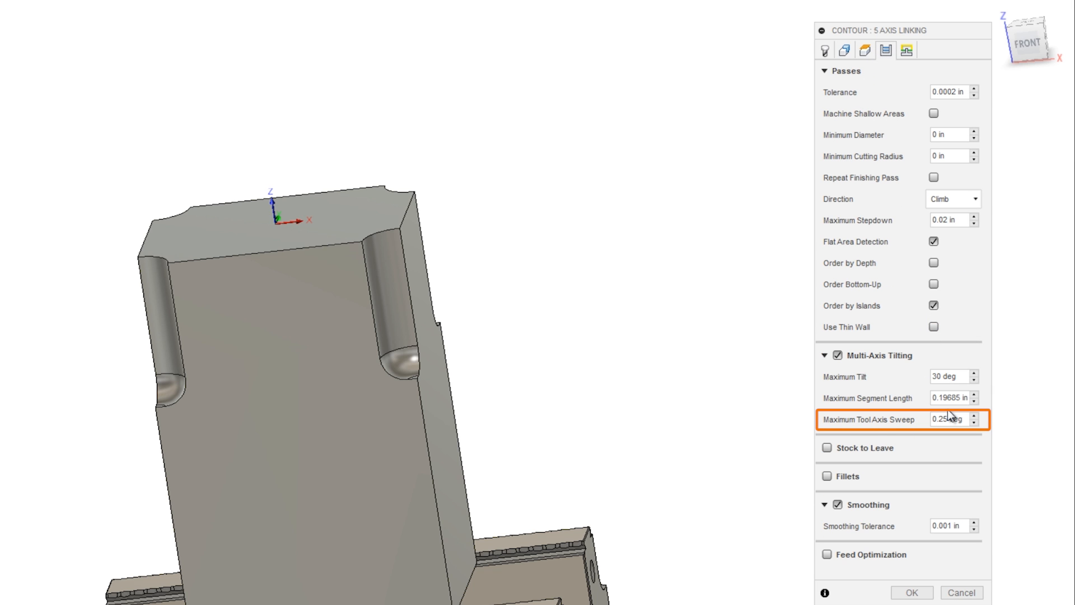
pyautogui.moveTo(949, 421)
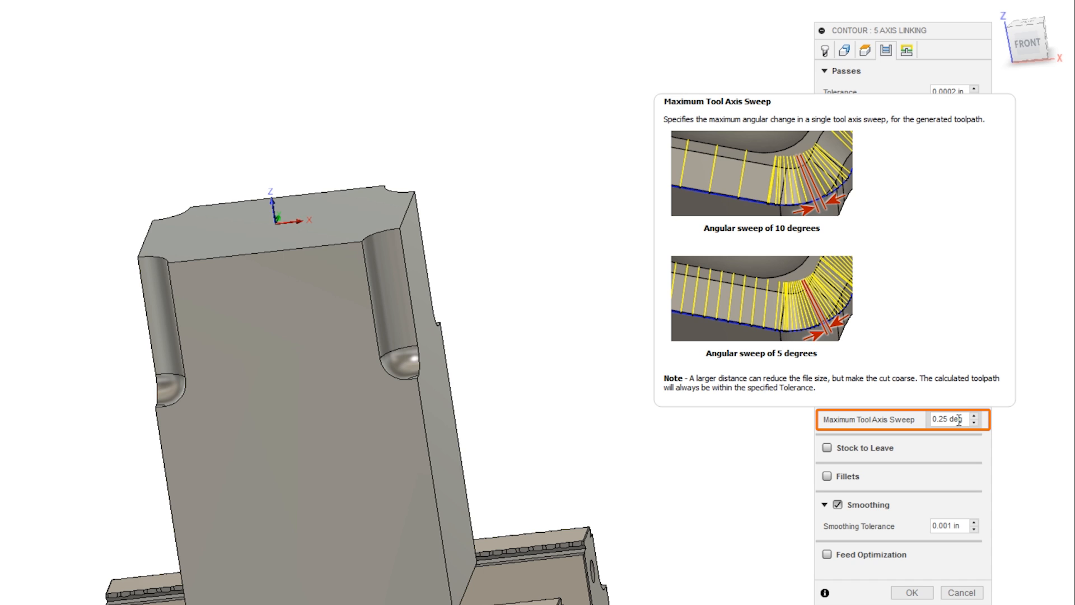
pyautogui.click(905, 51)
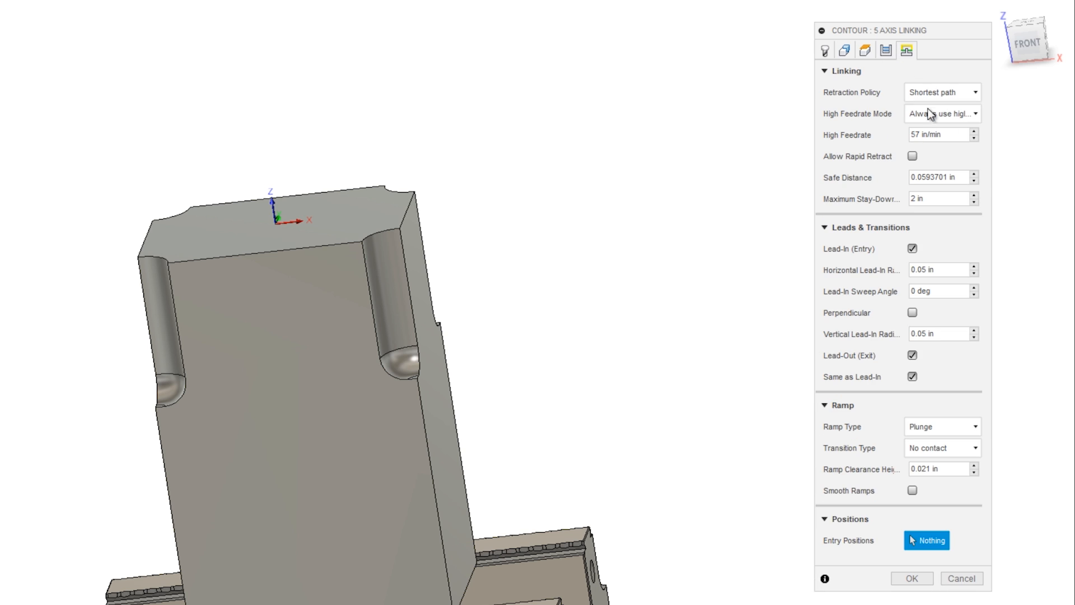
pyautogui.click(883, 52)
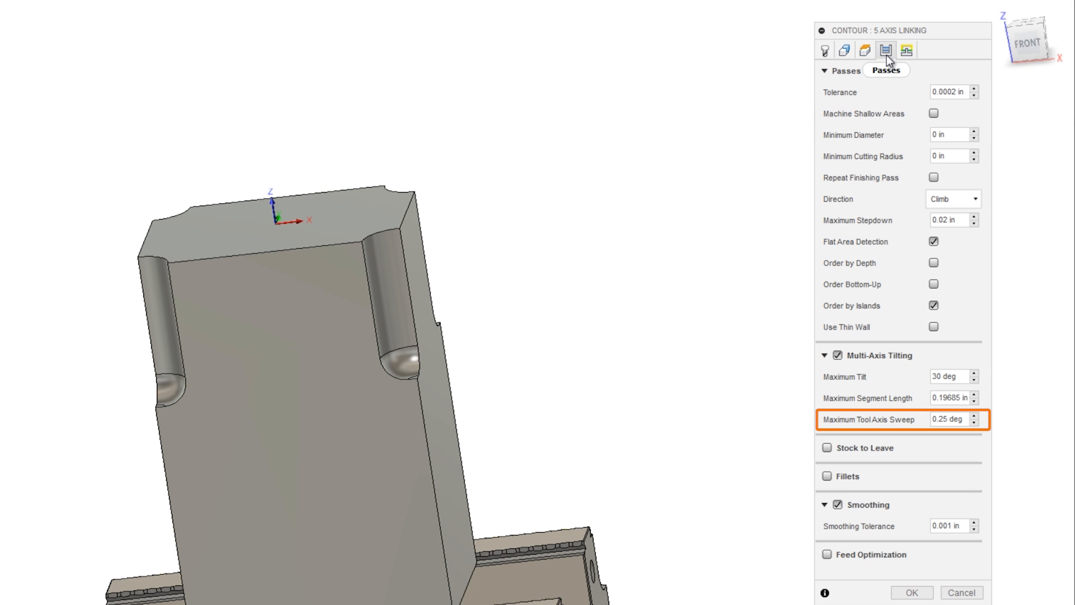
pyautogui.moveTo(954, 420)
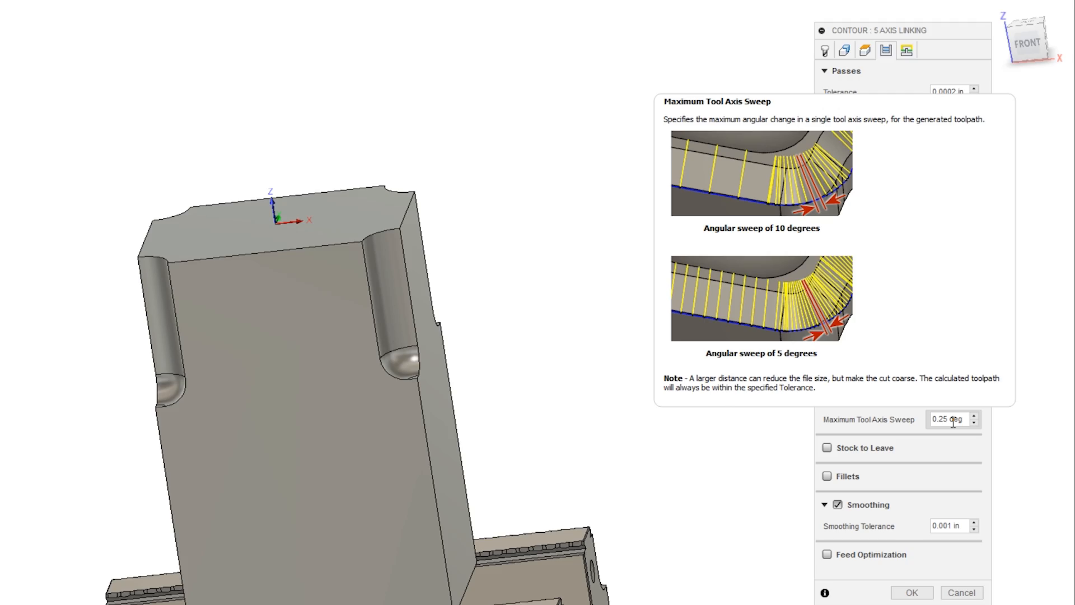
pyautogui.click(914, 591)
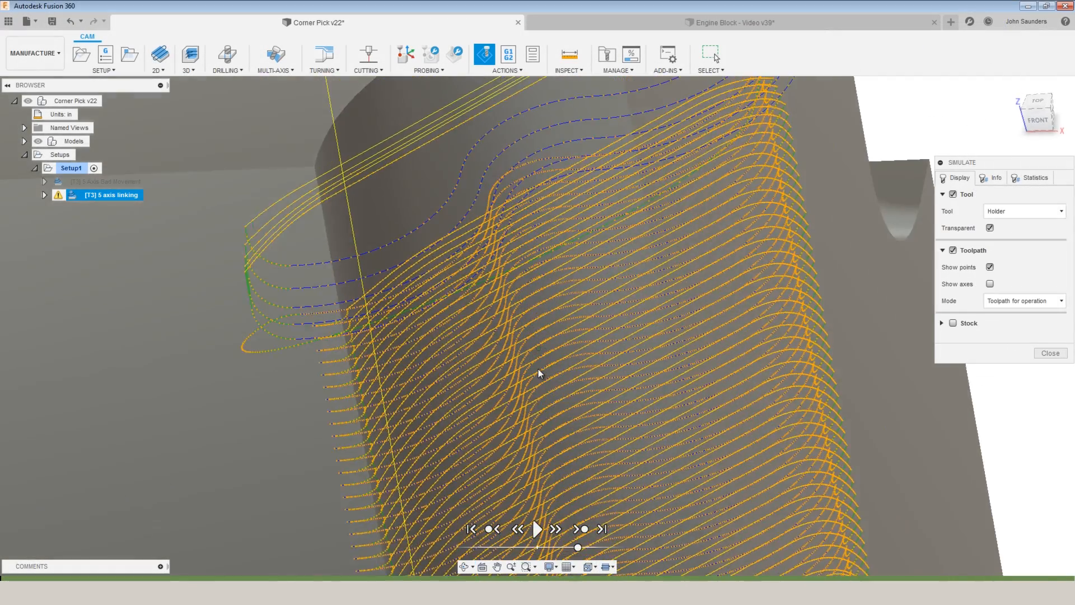